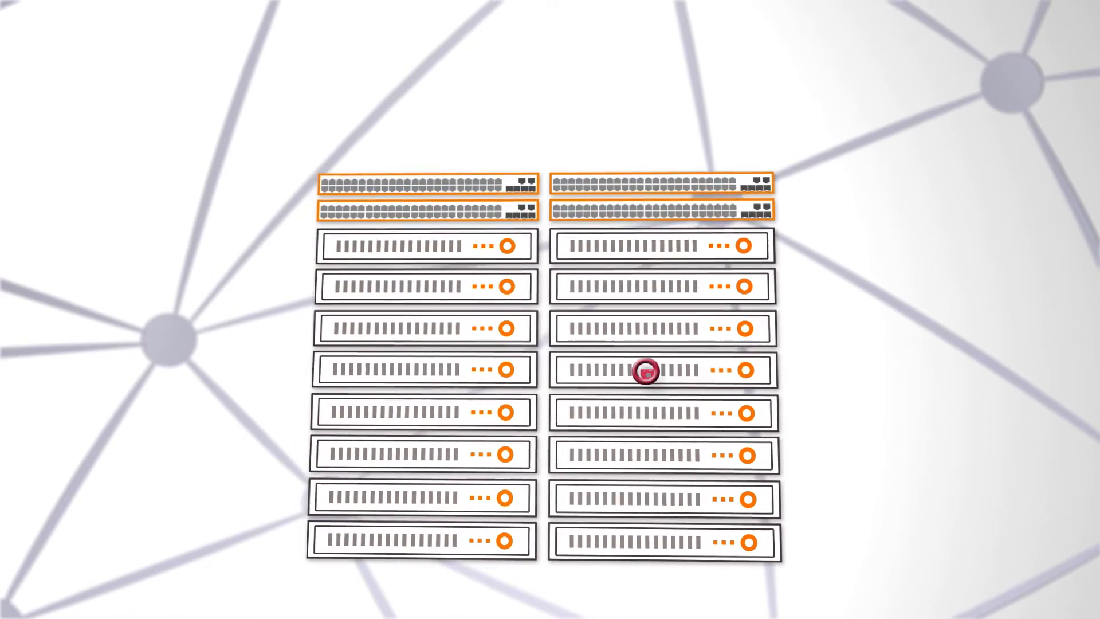
left_click(645, 371)
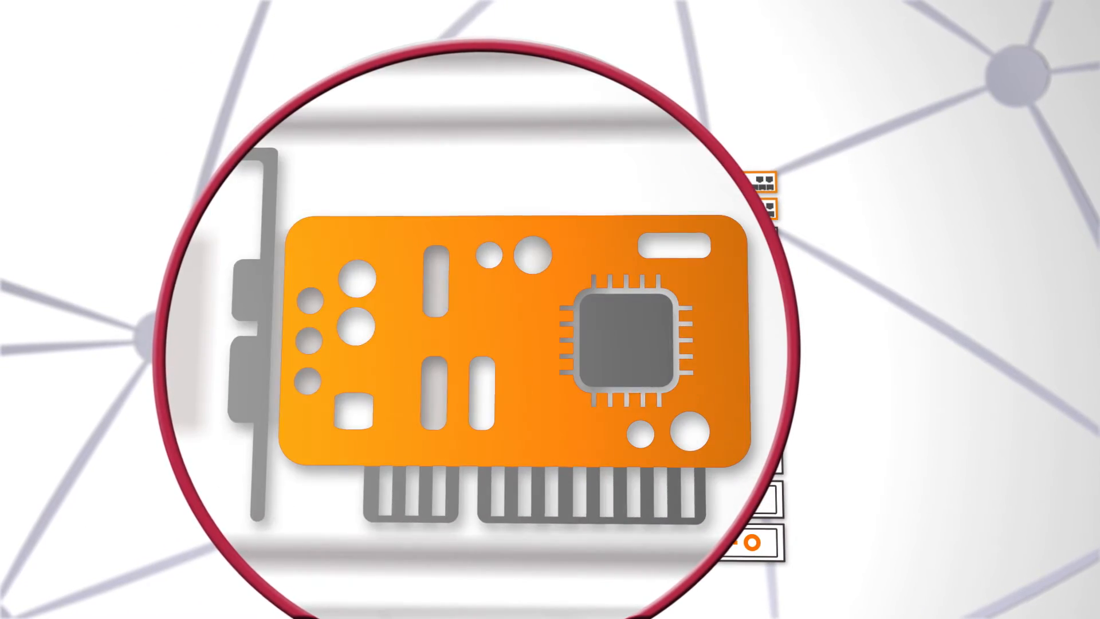